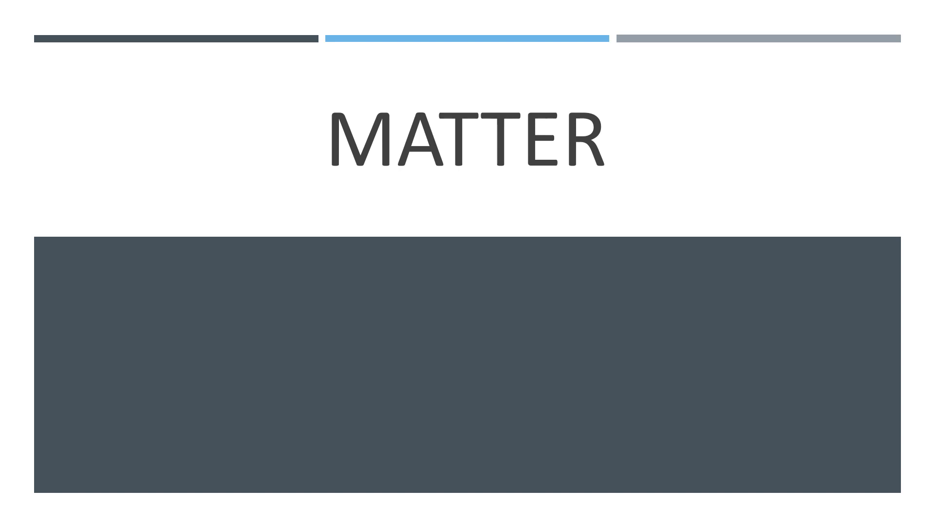
Enter 'Matter is everything that has mass and occupies space', then advance to reveal the Boiling and melting points box.
{"action": "type", "text": "Matter is everything that has mass and occupies space"}
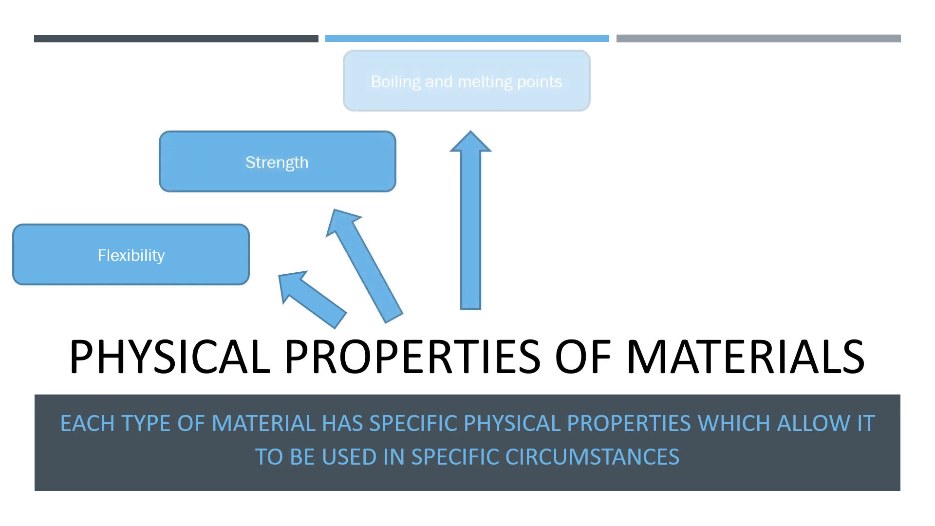
{"action": "left_click", "coordinate": [466, 81]}
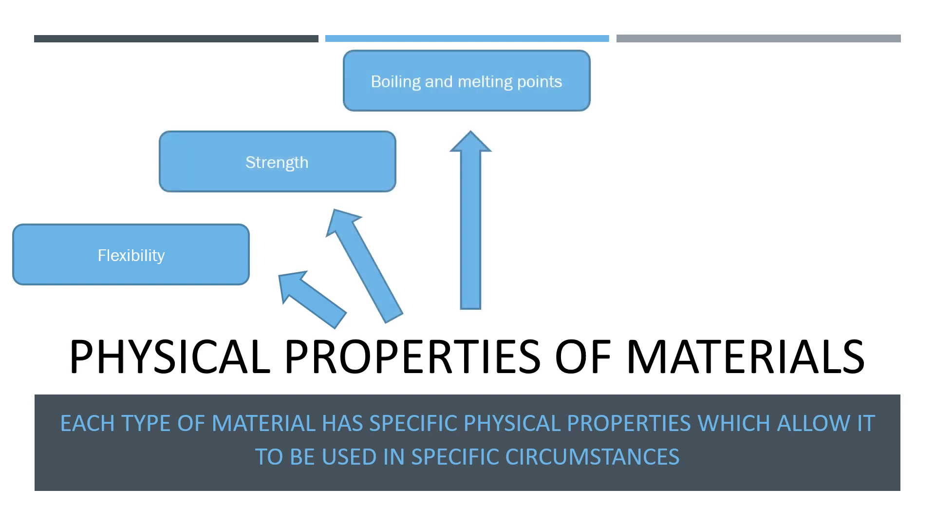